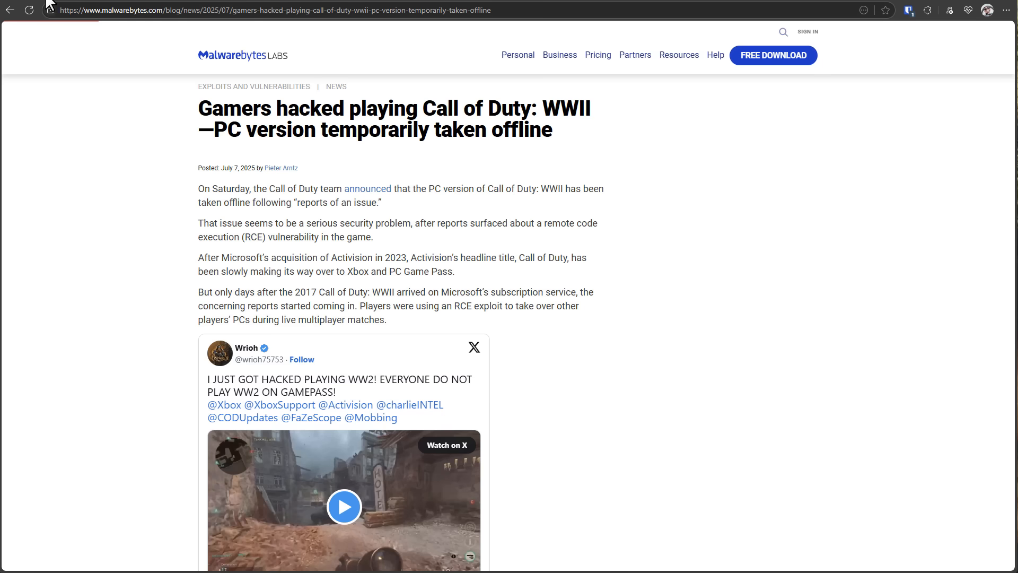
# Step: Highlight the '(RCE) vulnerability' phrase, then read down to the embedded hacked-player post
pyautogui.doubleClick(279, 237)
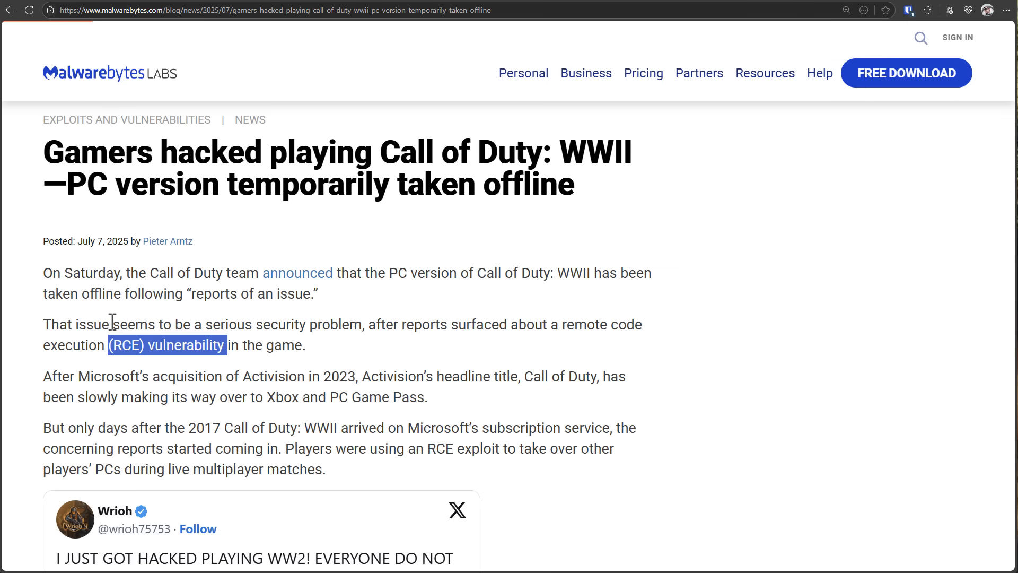
pyautogui.moveTo(181, 377)
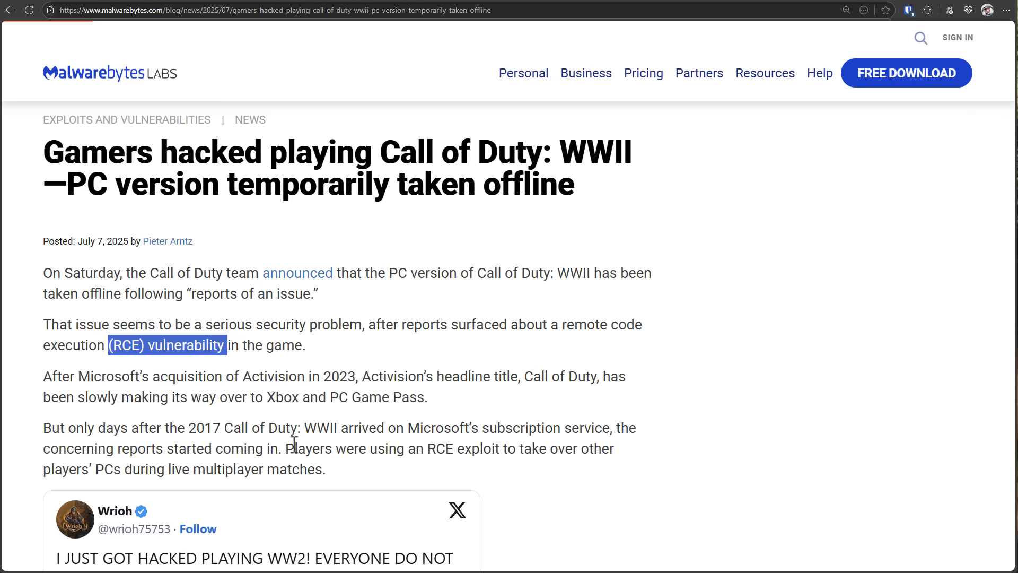
pyautogui.click(600, 377)
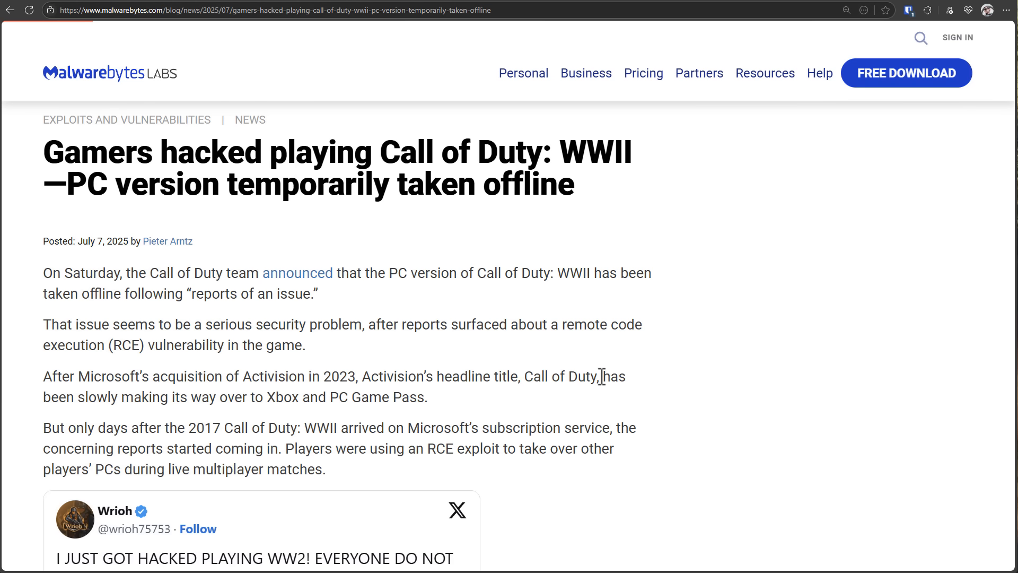
pyautogui.moveTo(530, 379)
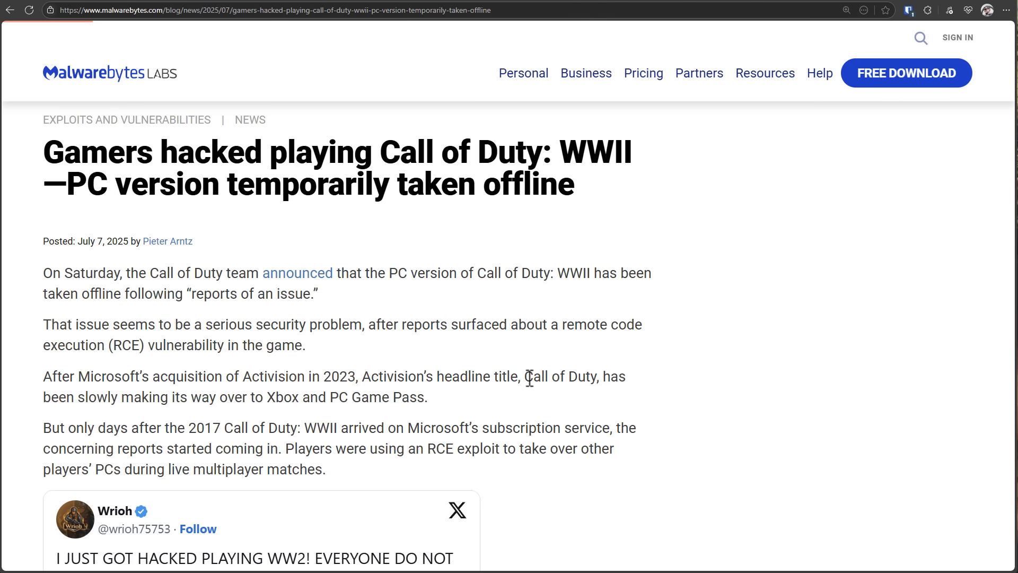
pyautogui.scroll(-3)
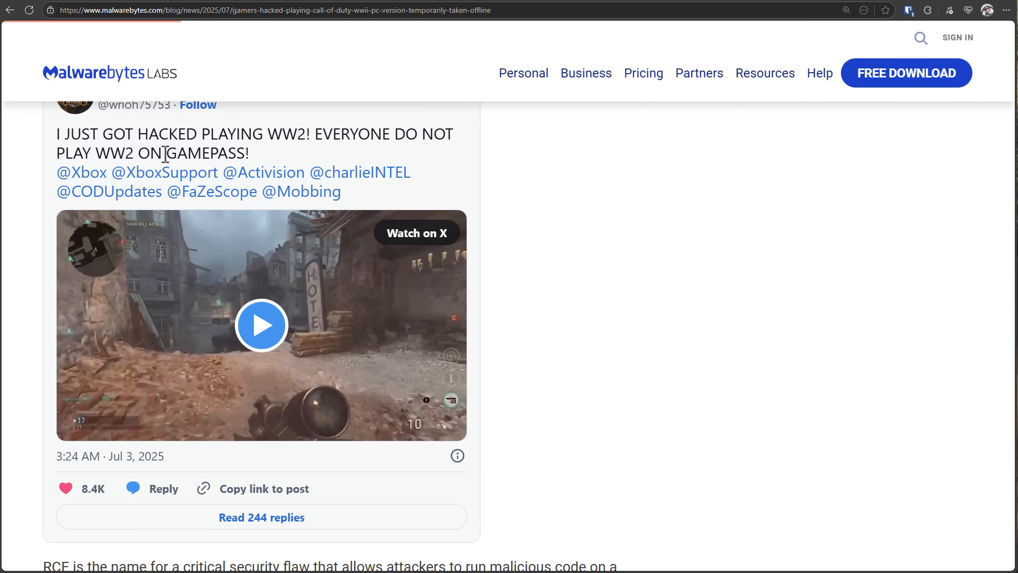
pyautogui.moveTo(138, 176)
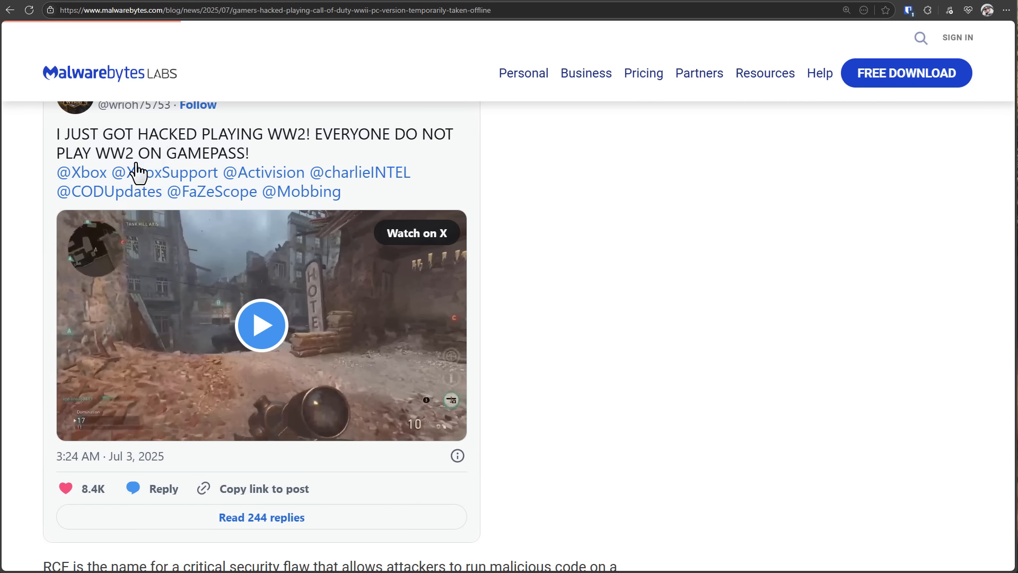
pyautogui.moveTo(279, 337)
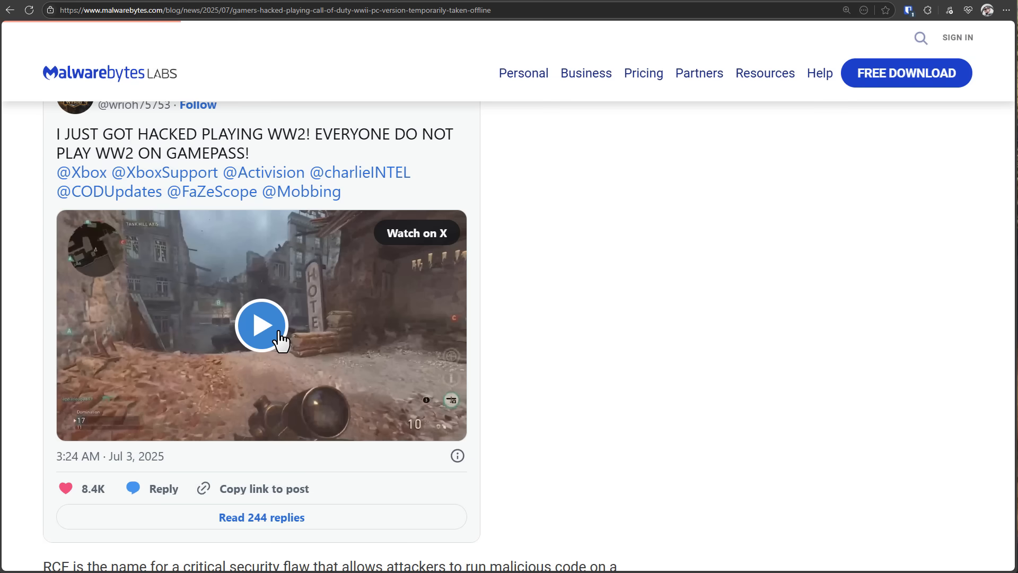
# Step: Read past the embedded post to the RCE explanation and the list of attacker actions
pyautogui.scroll(-3)
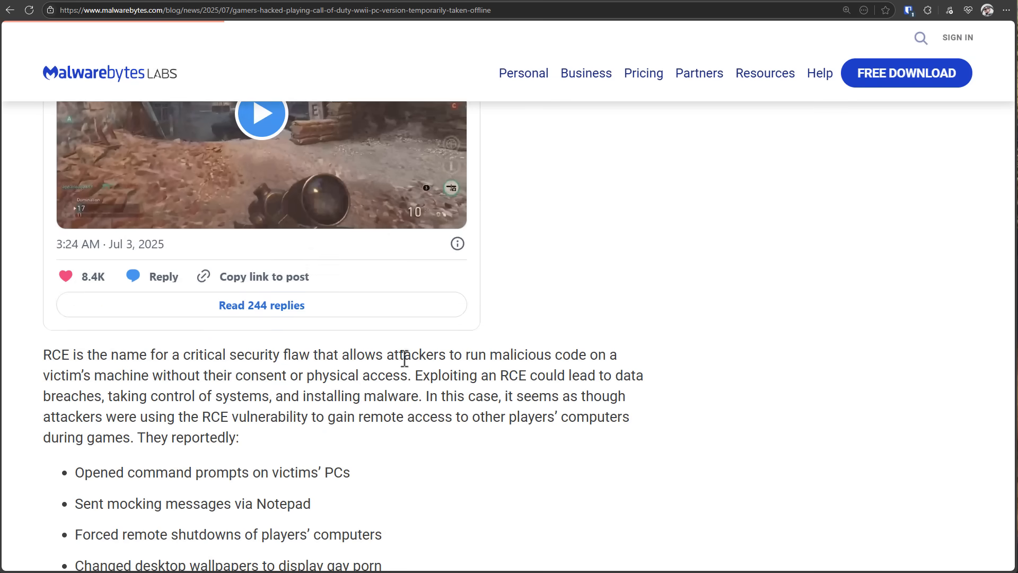
pyautogui.scroll(-3)
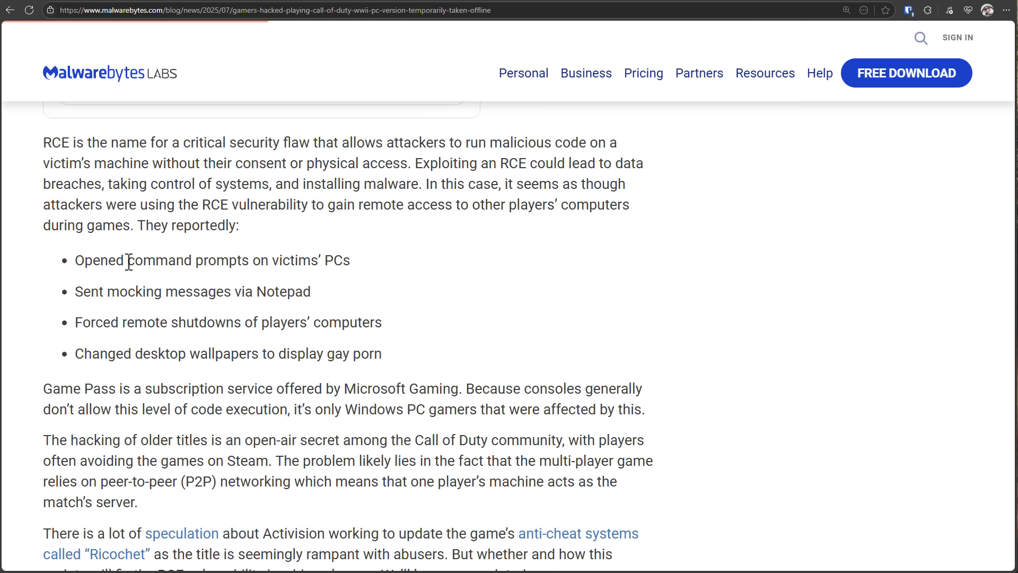
pyautogui.moveTo(349, 284)
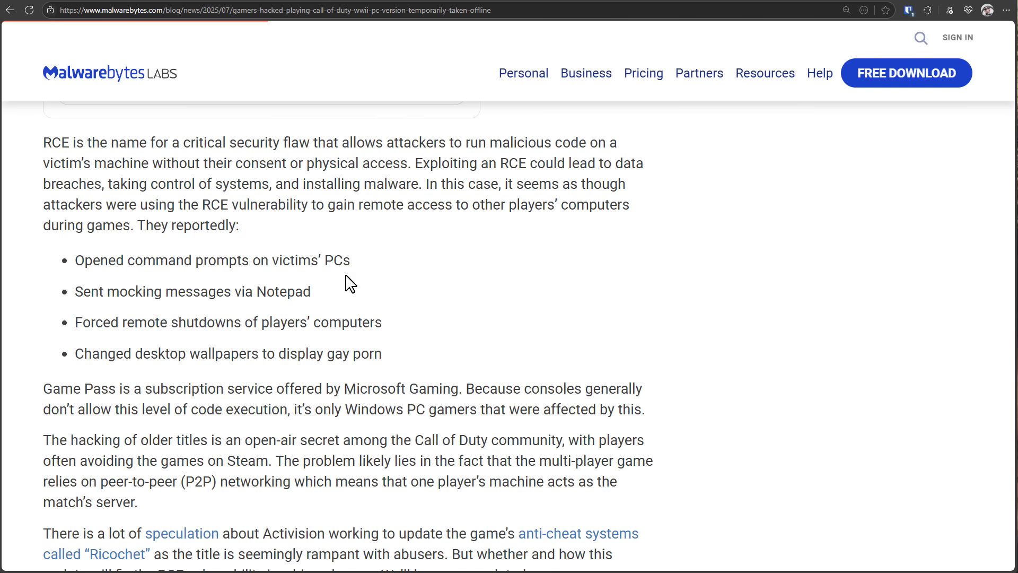
pyautogui.moveTo(170, 320)
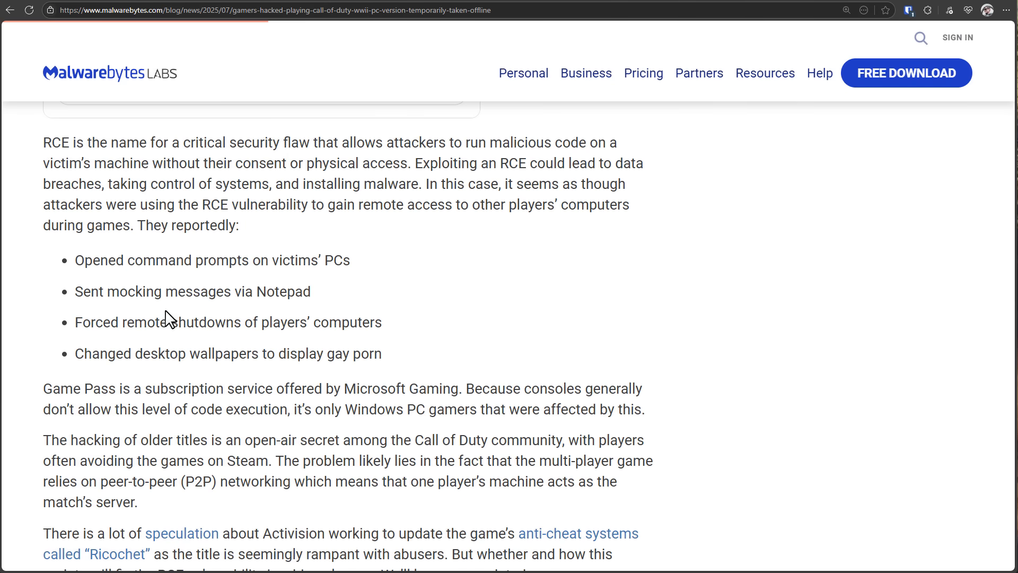
pyautogui.moveTo(405, 337)
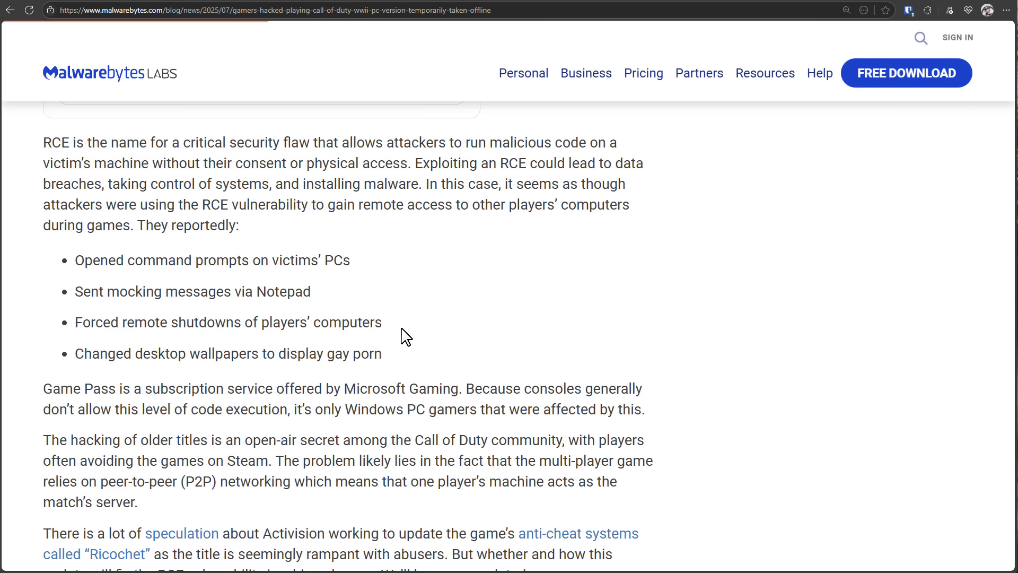
pyautogui.moveTo(274, 360)
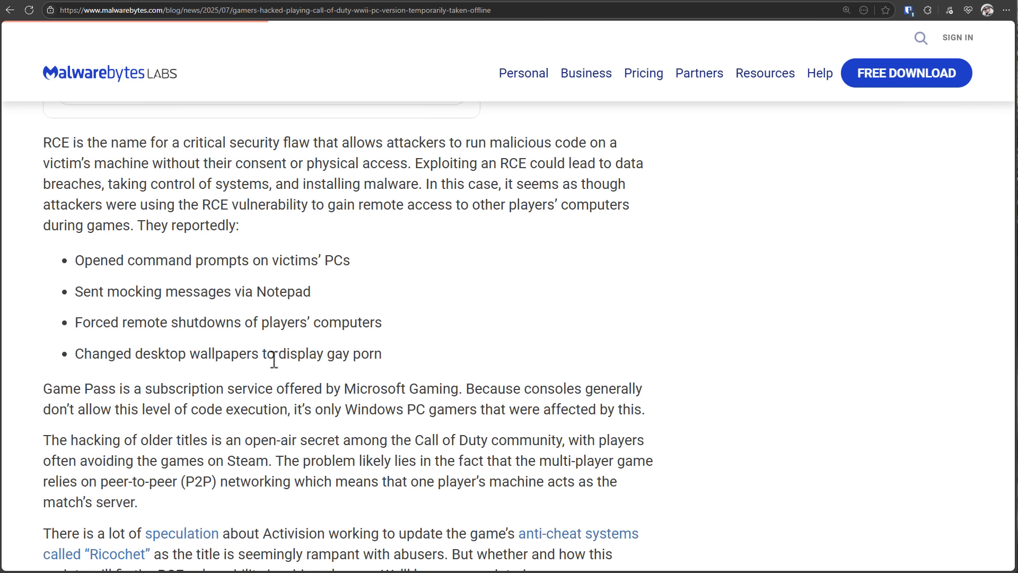
pyautogui.moveTo(344, 375)
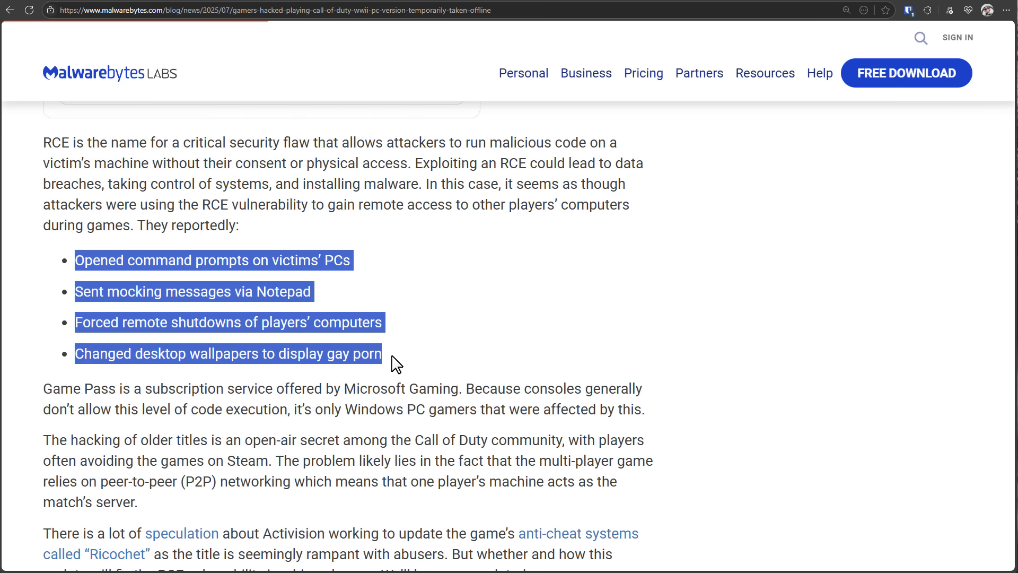
pyautogui.click(395, 363)
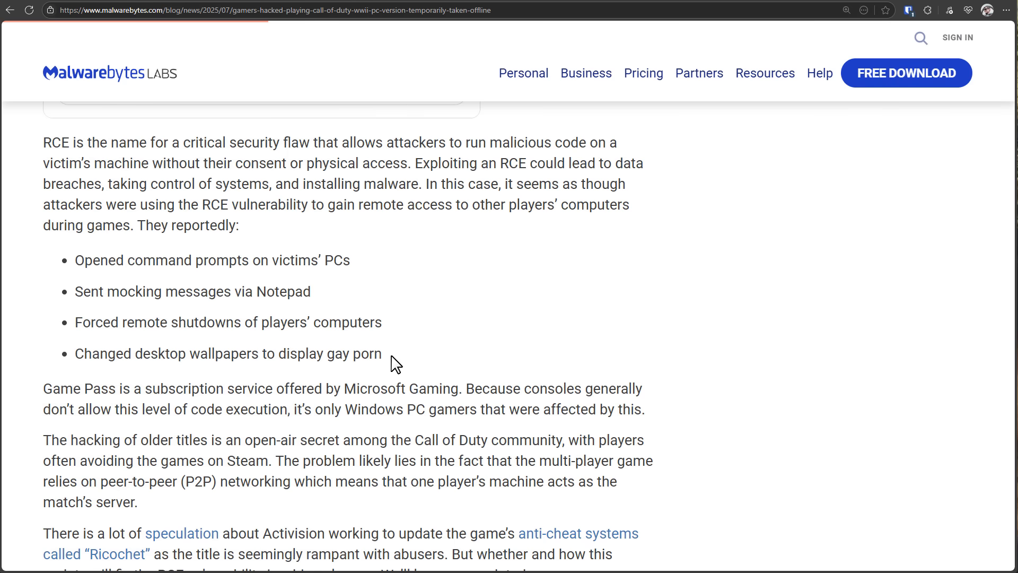
pyautogui.moveTo(440, 33)
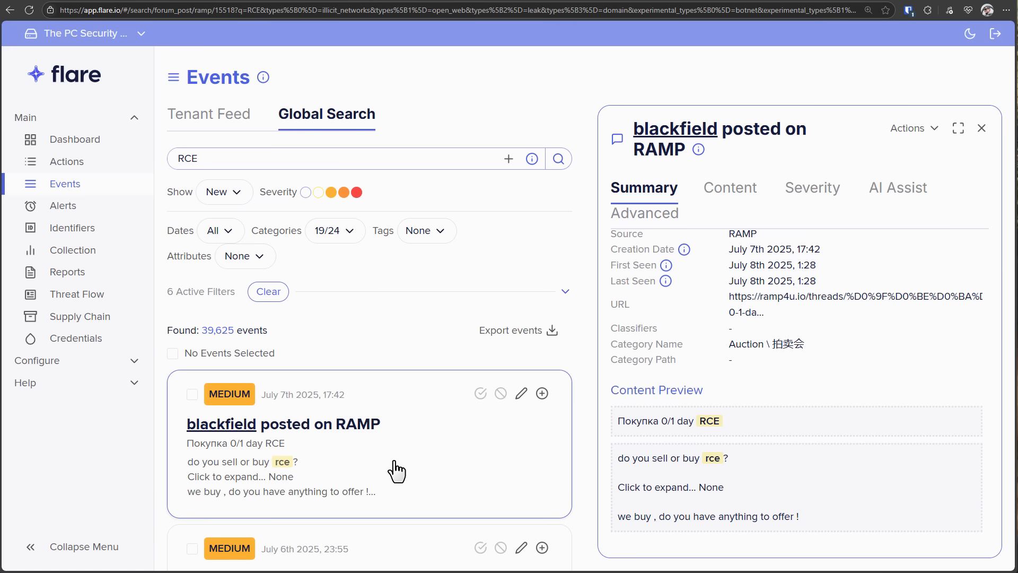
pyautogui.moveTo(719, 456)
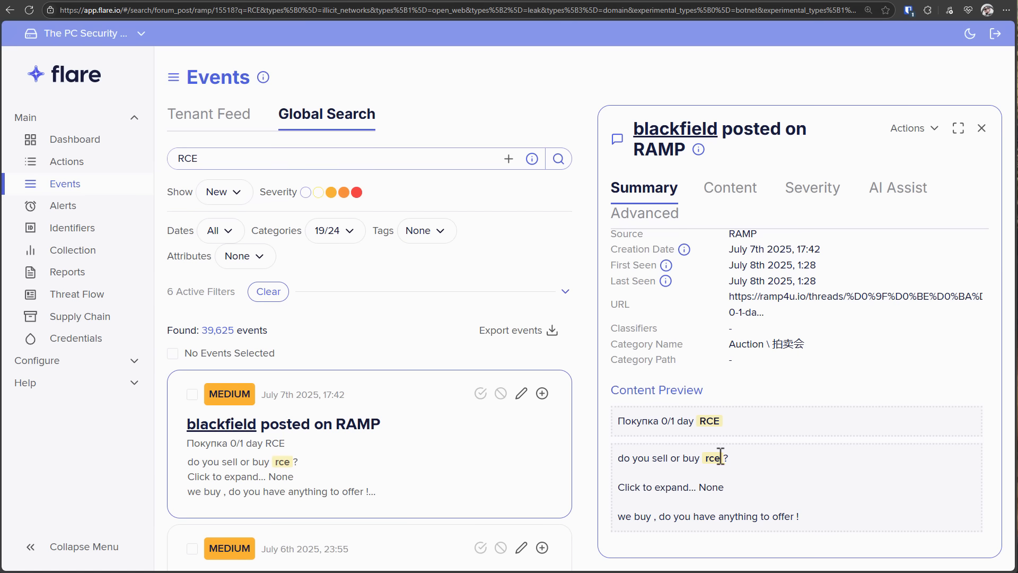
pyautogui.moveTo(200, 161)
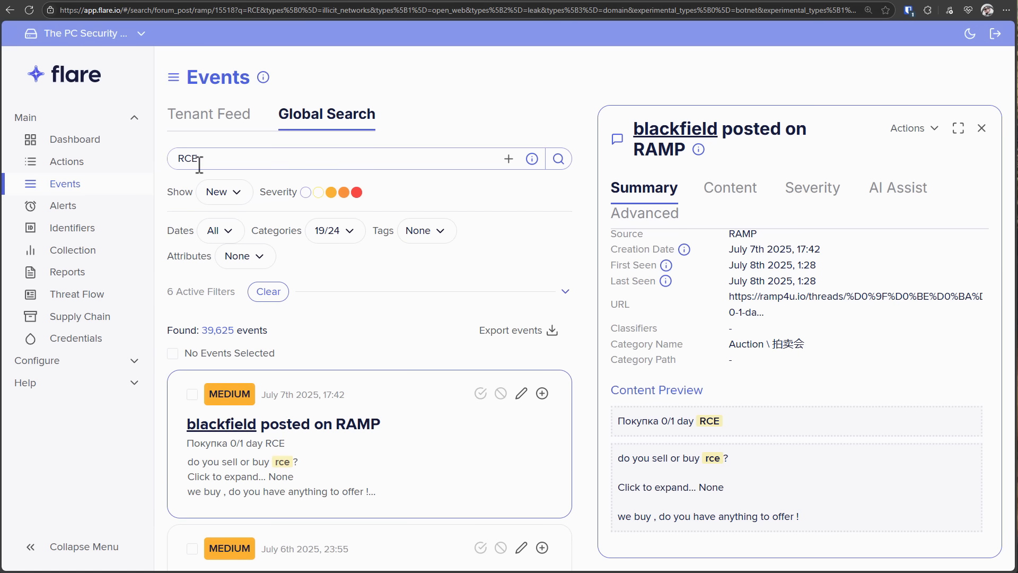
pyautogui.moveTo(642, 438)
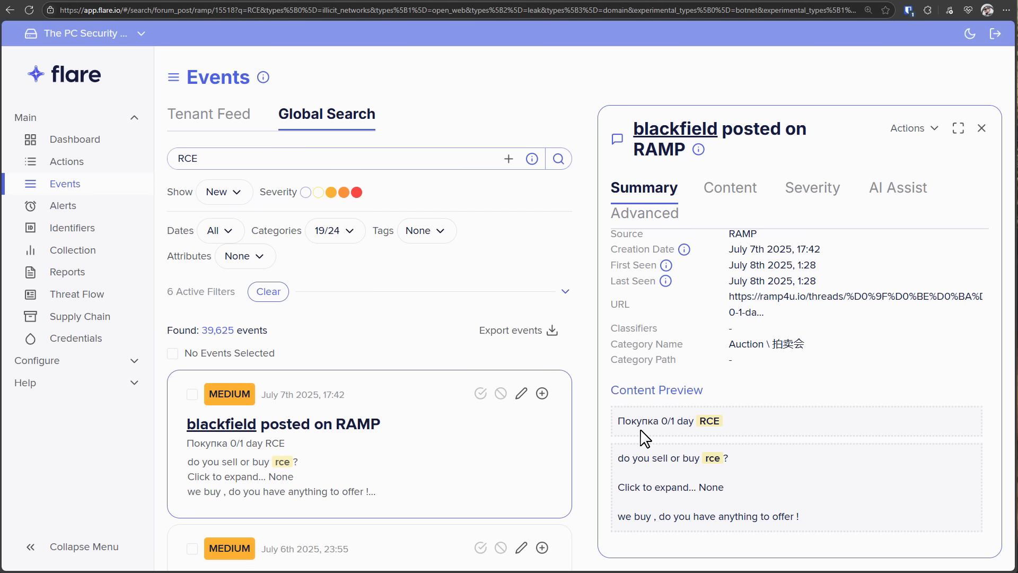
pyautogui.moveTo(719, 460)
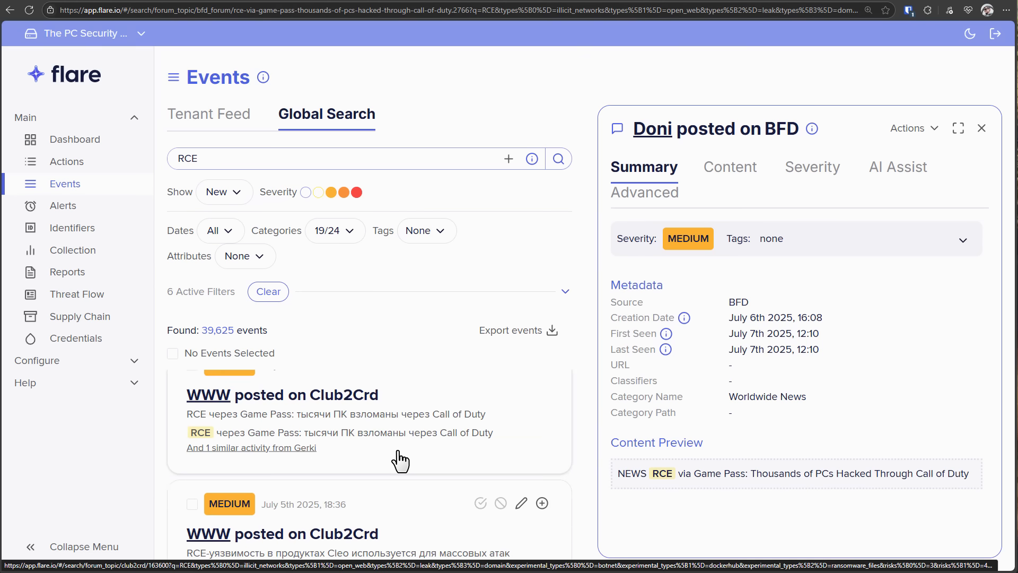
pyautogui.moveTo(444, 428)
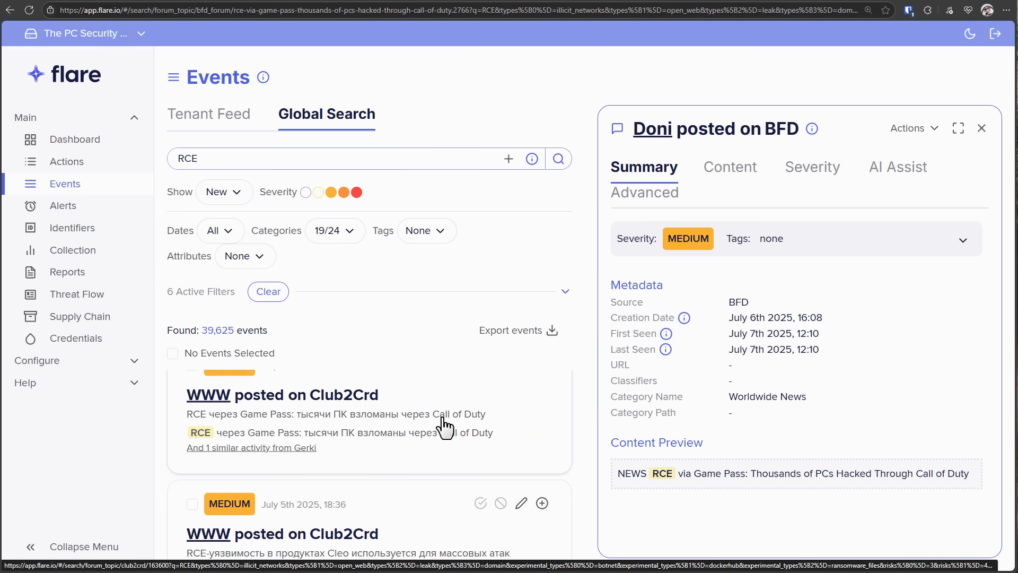
pyautogui.moveTo(477, 425)
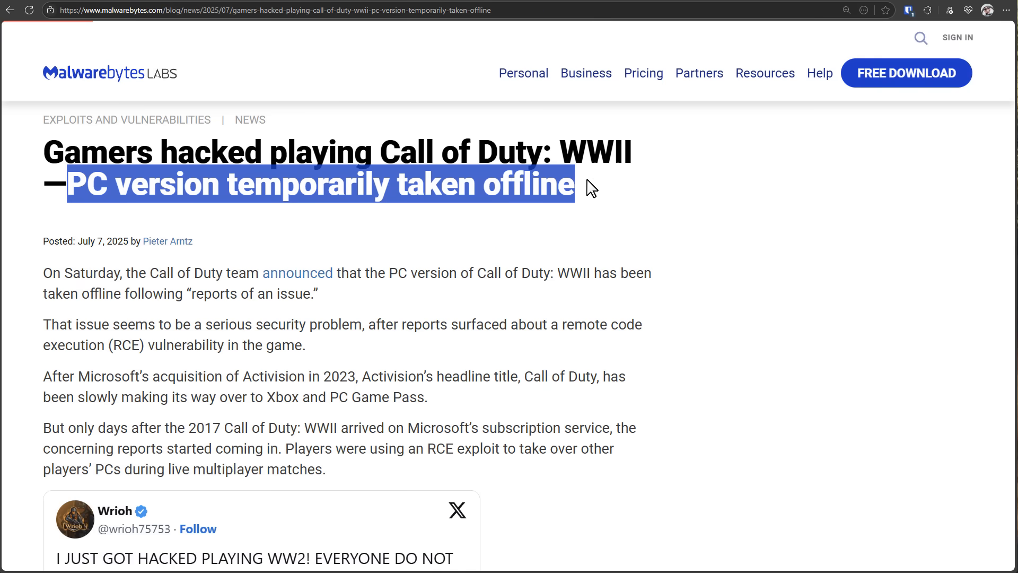
# Step: Clear the highlight on the Game Pass Call of Duty hack headline
pyautogui.click(588, 187)
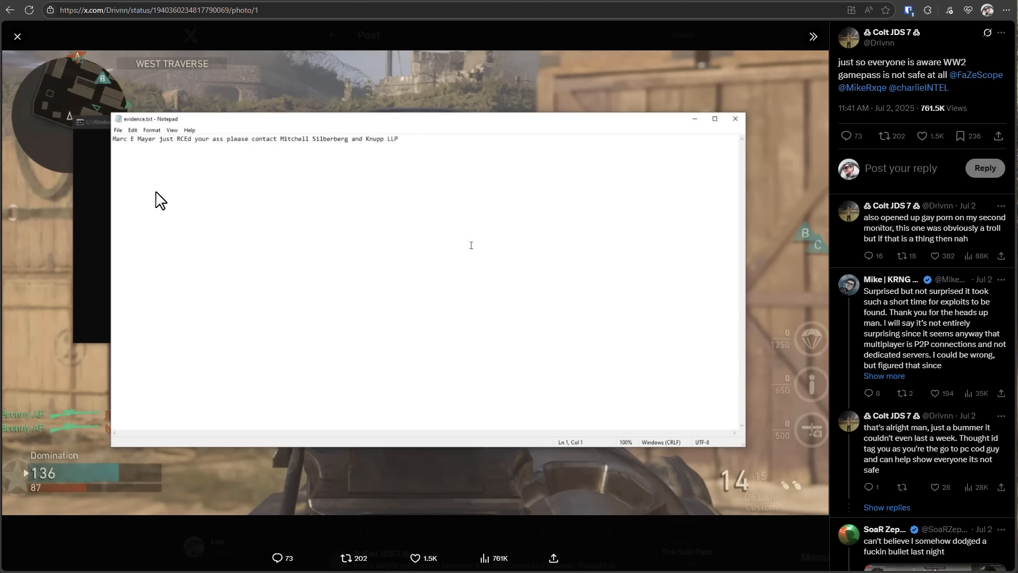
pyautogui.moveTo(130, 154)
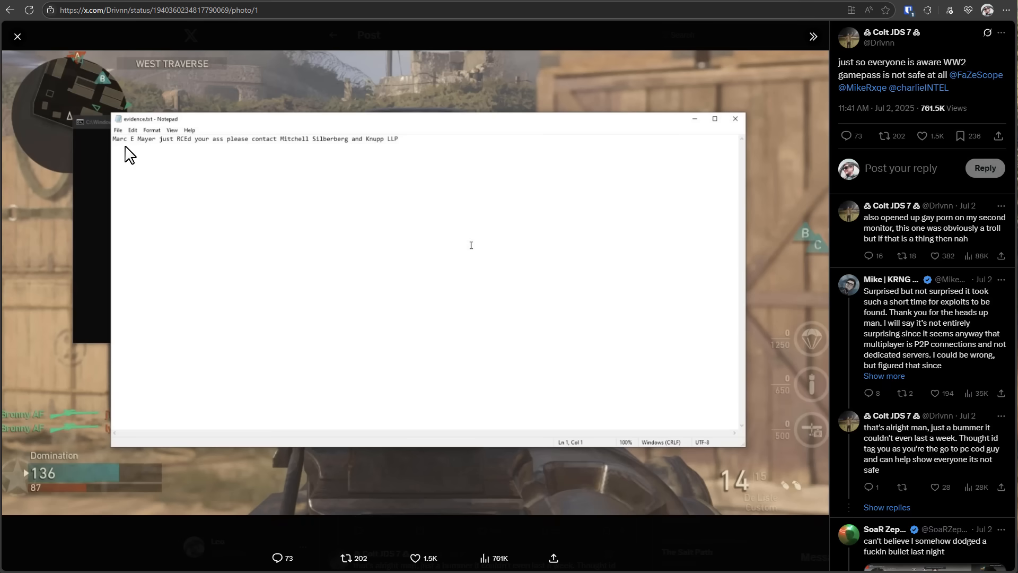
pyautogui.moveTo(113, 162)
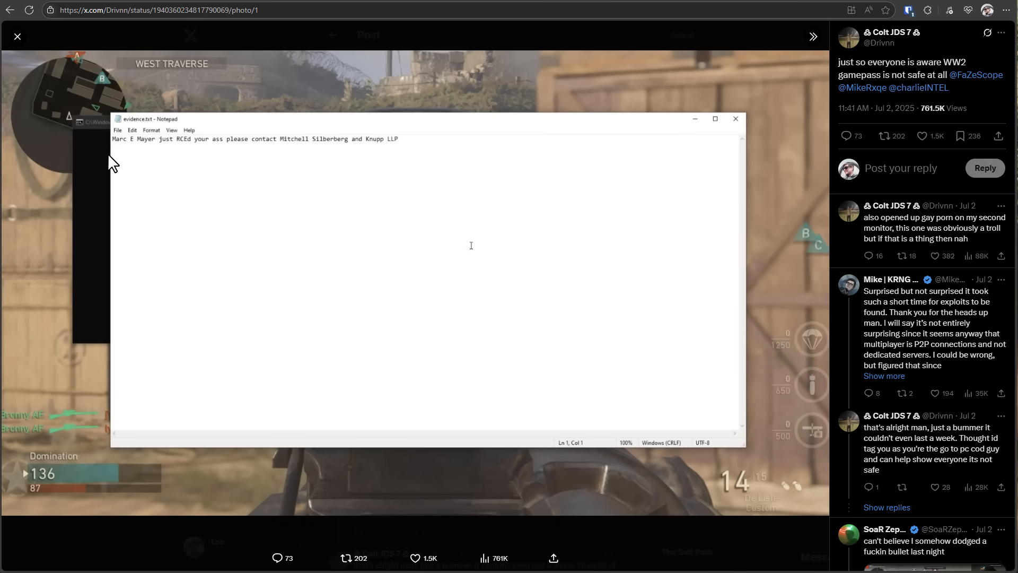
pyautogui.moveTo(123, 159)
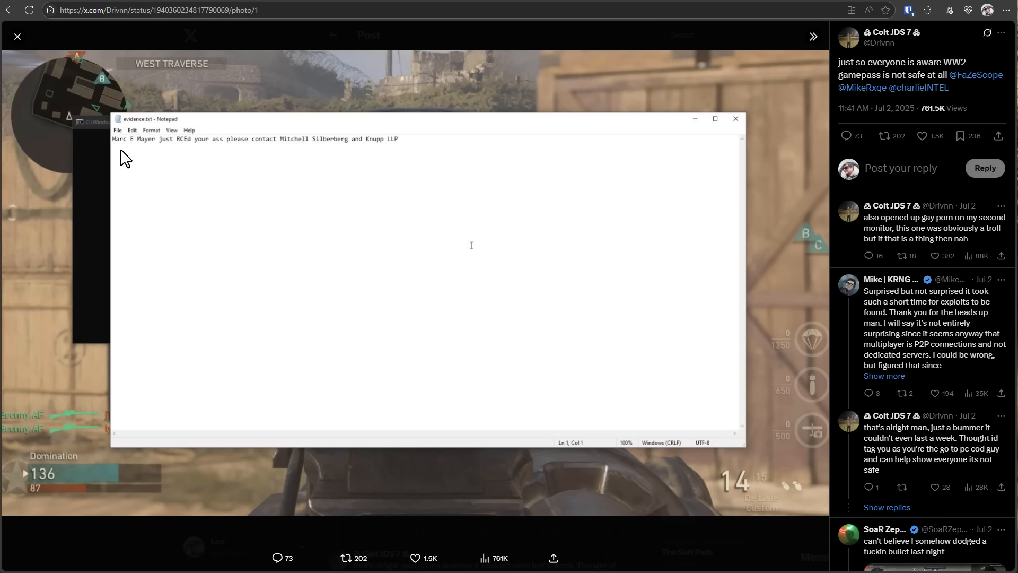
pyautogui.moveTo(245, 155)
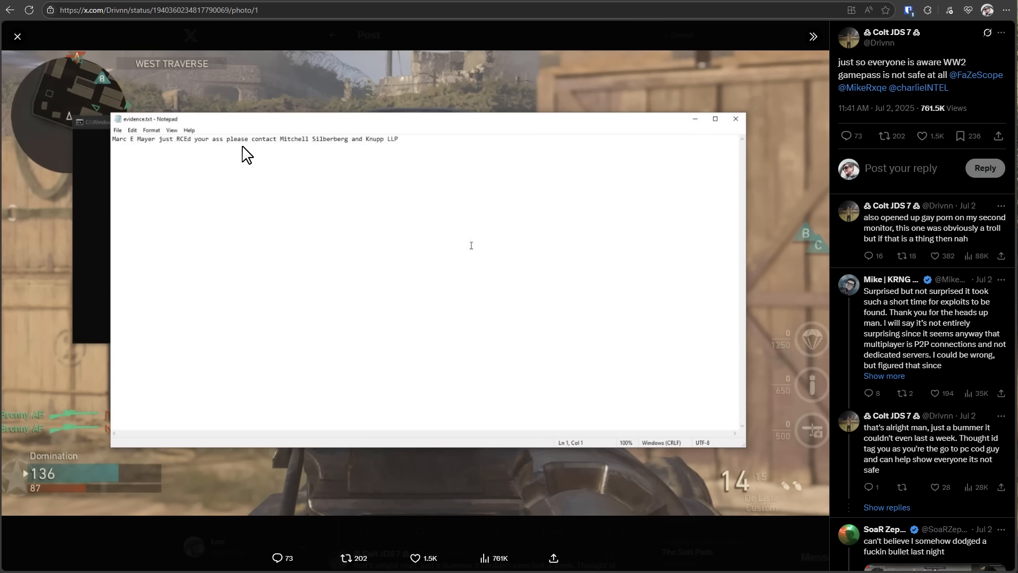
pyautogui.moveTo(199, 199)
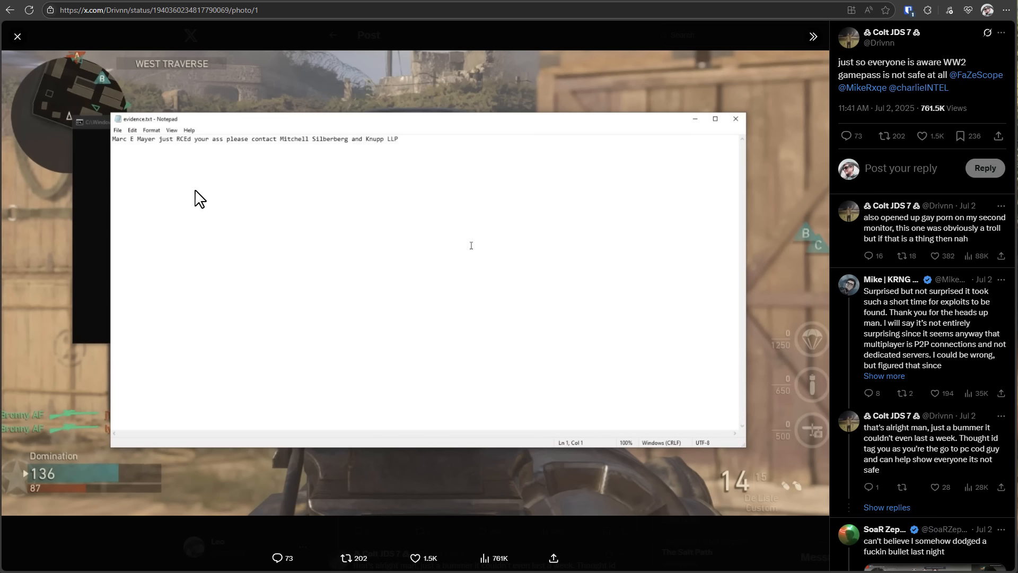
pyautogui.moveTo(415, 163)
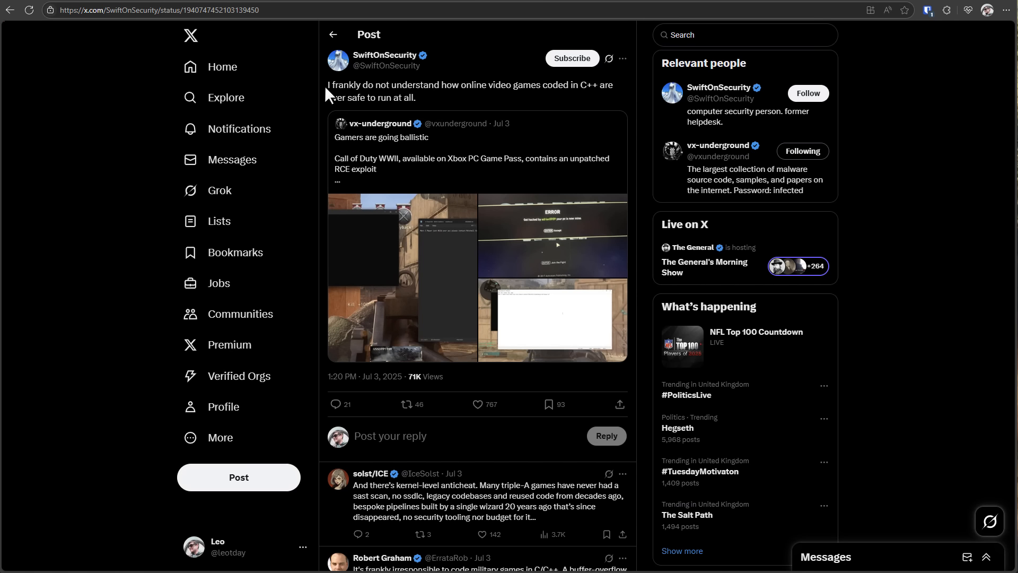
pyautogui.moveTo(431, 104)
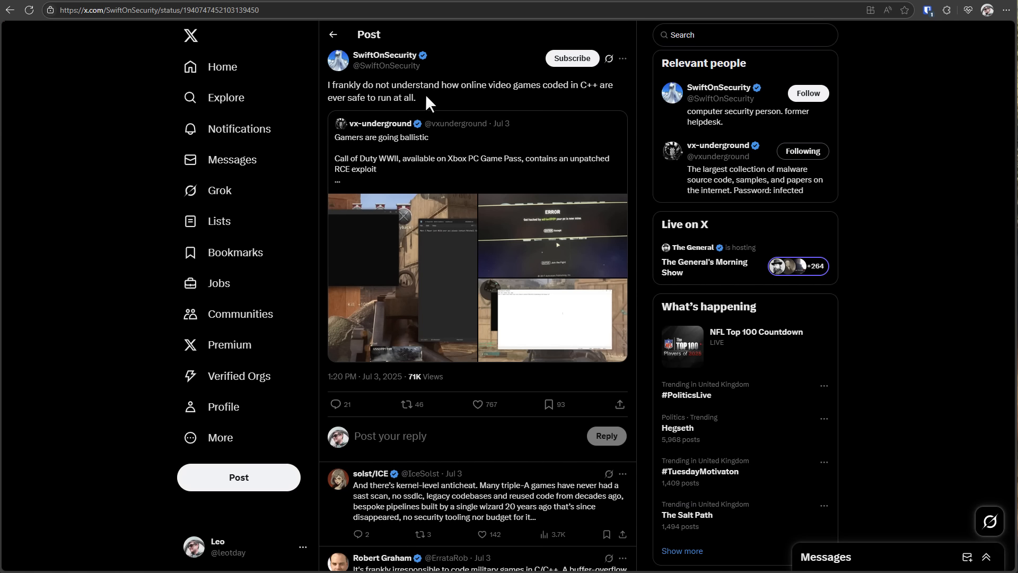
# Step: View the first screenshot from the quoted vx-underground post
pyautogui.click(403, 279)
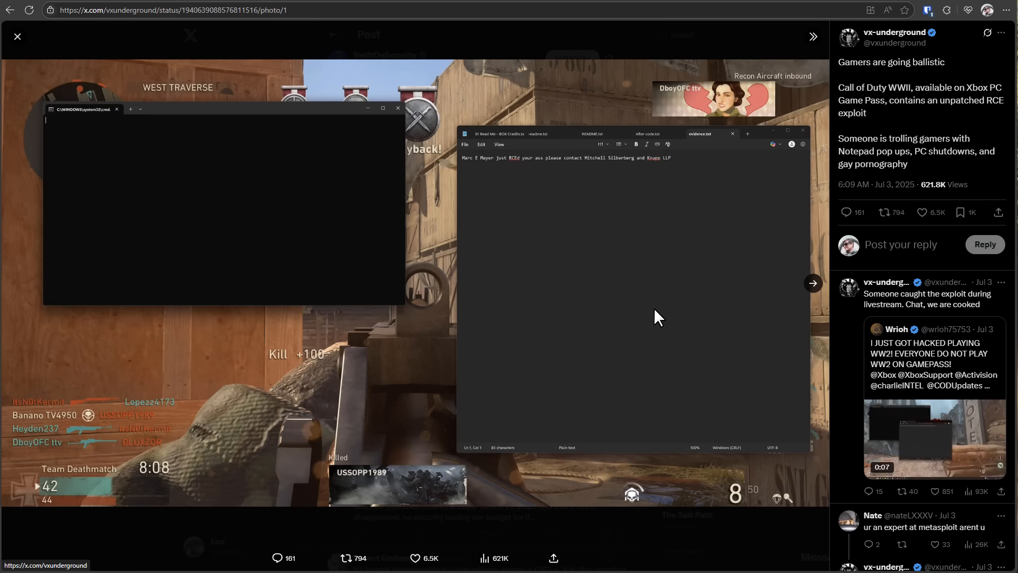
pyautogui.click(813, 283)
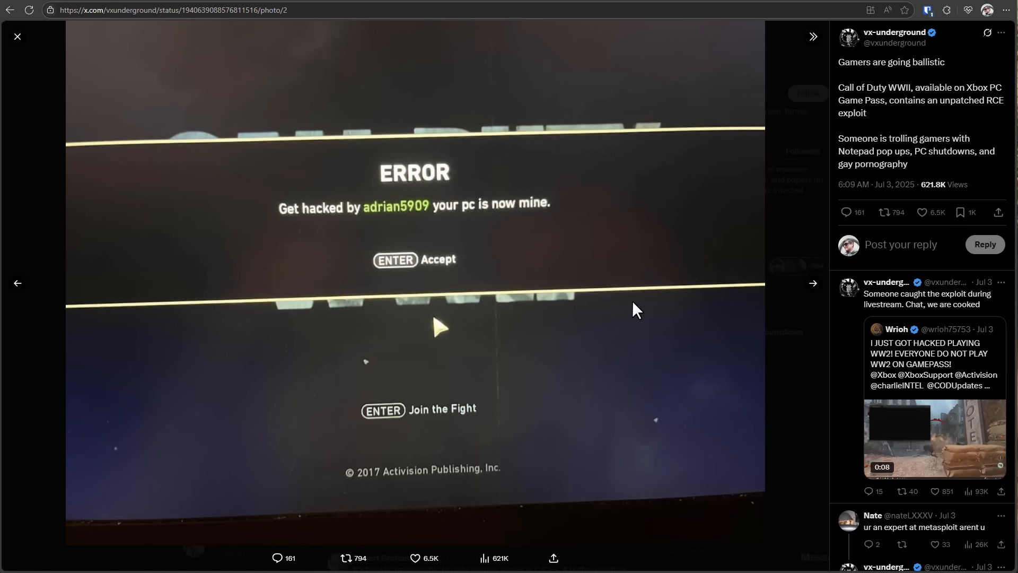
pyautogui.moveTo(349, 238)
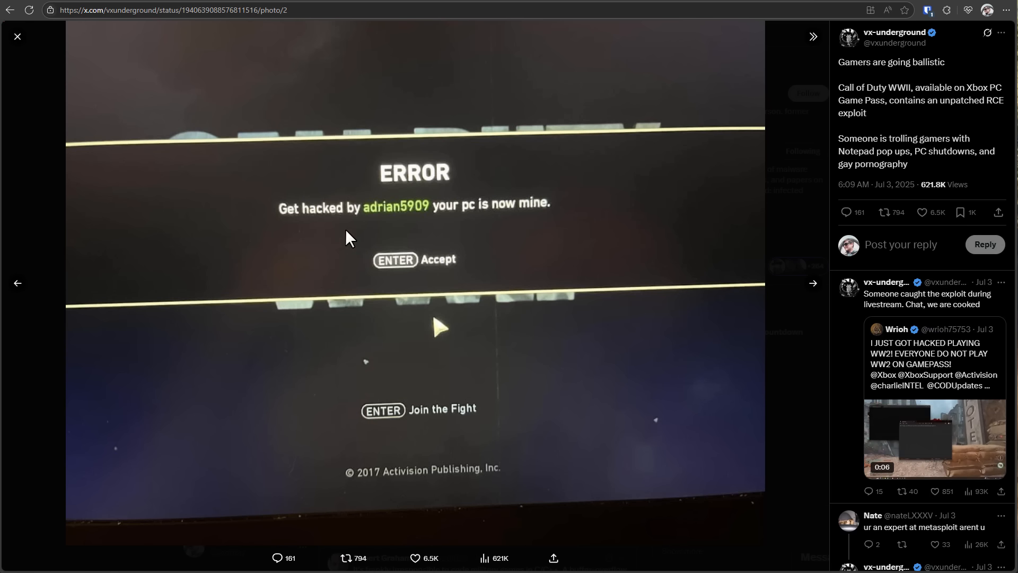
pyautogui.moveTo(435, 245)
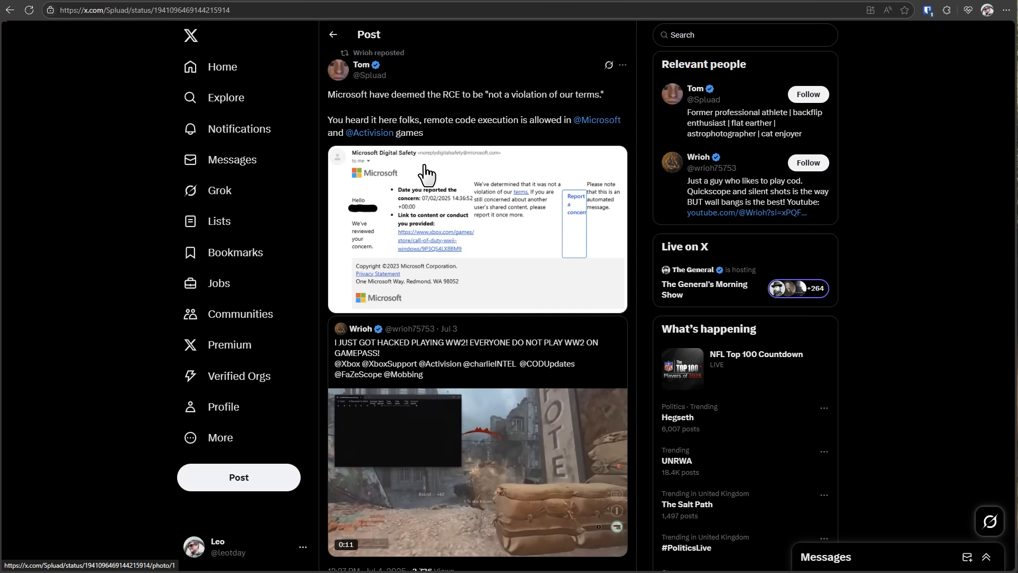
pyautogui.moveTo(429, 174)
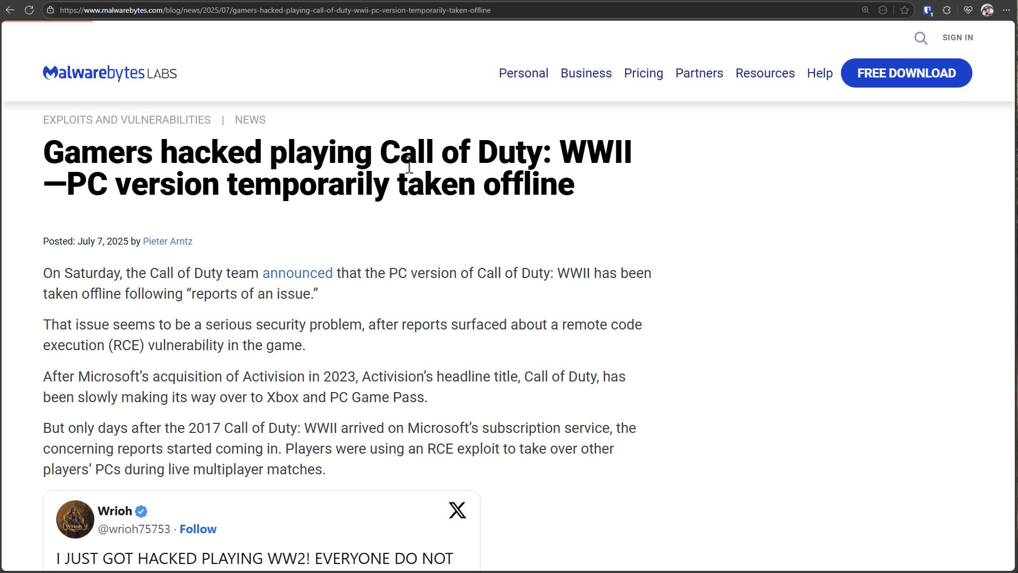
pyautogui.moveTo(418, 226)
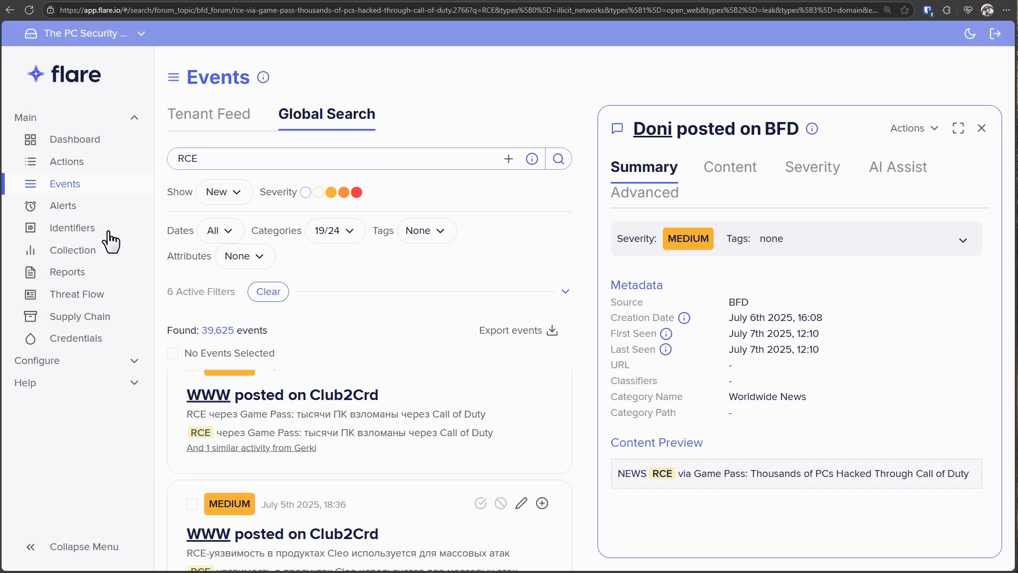
pyautogui.moveTo(306, 159)
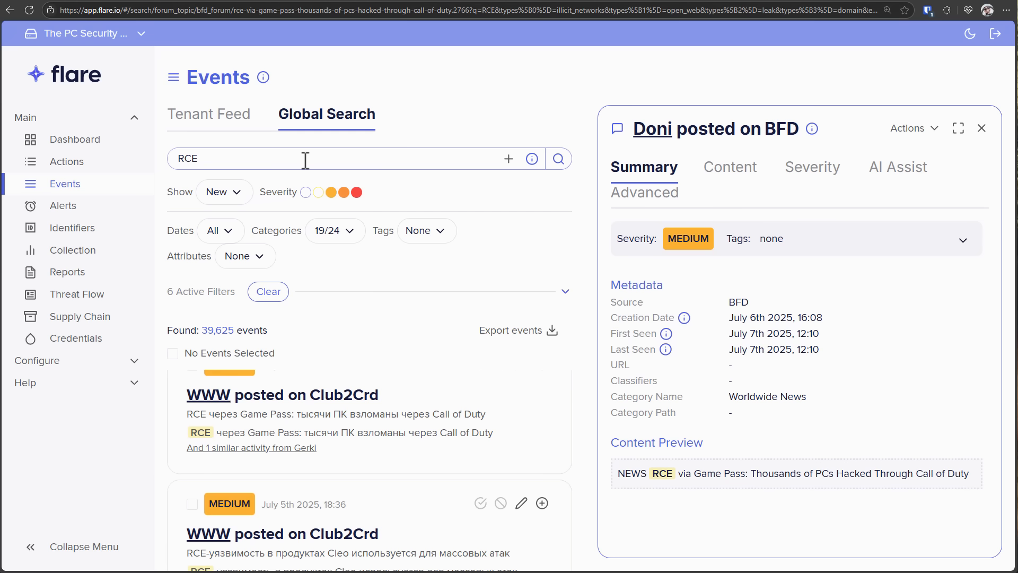
pyautogui.moveTo(307, 328)
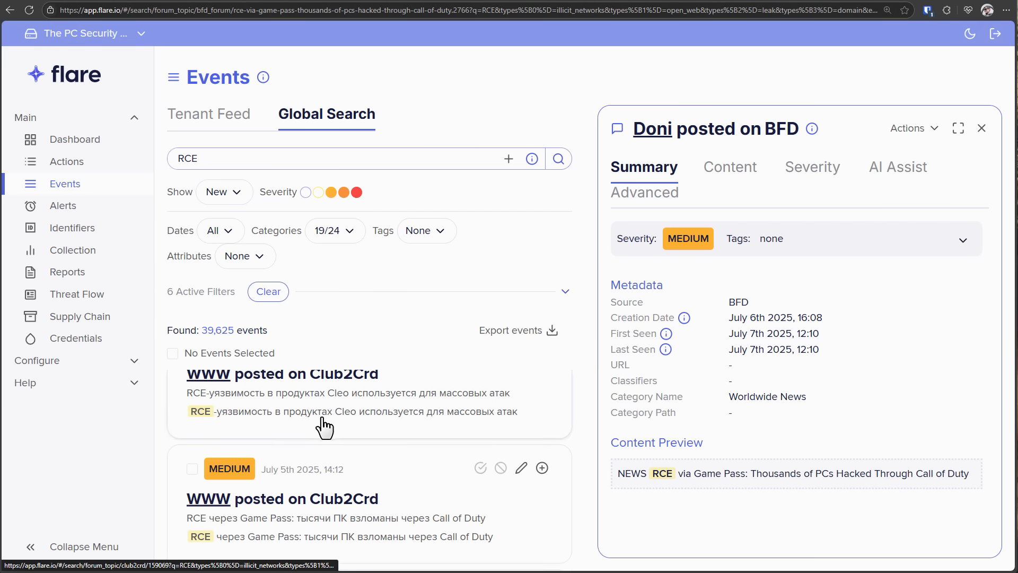
pyautogui.scroll(-3)
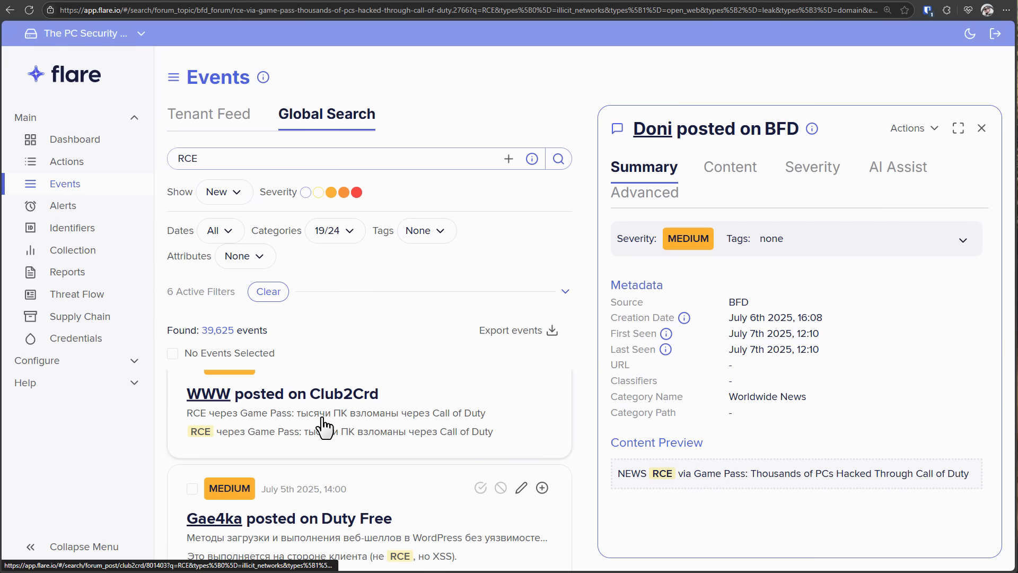
pyautogui.scroll(-3)
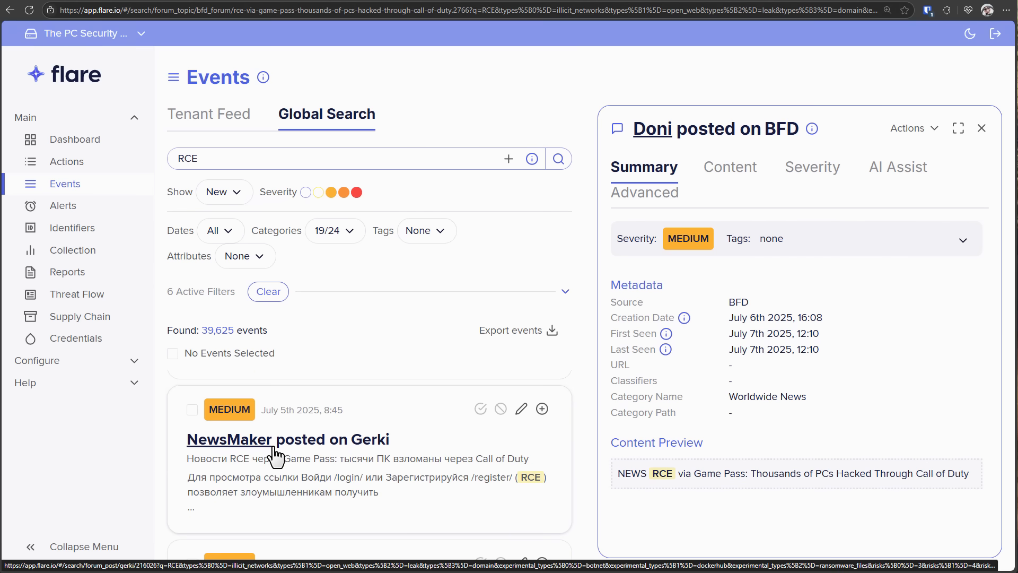
pyautogui.click(333, 230)
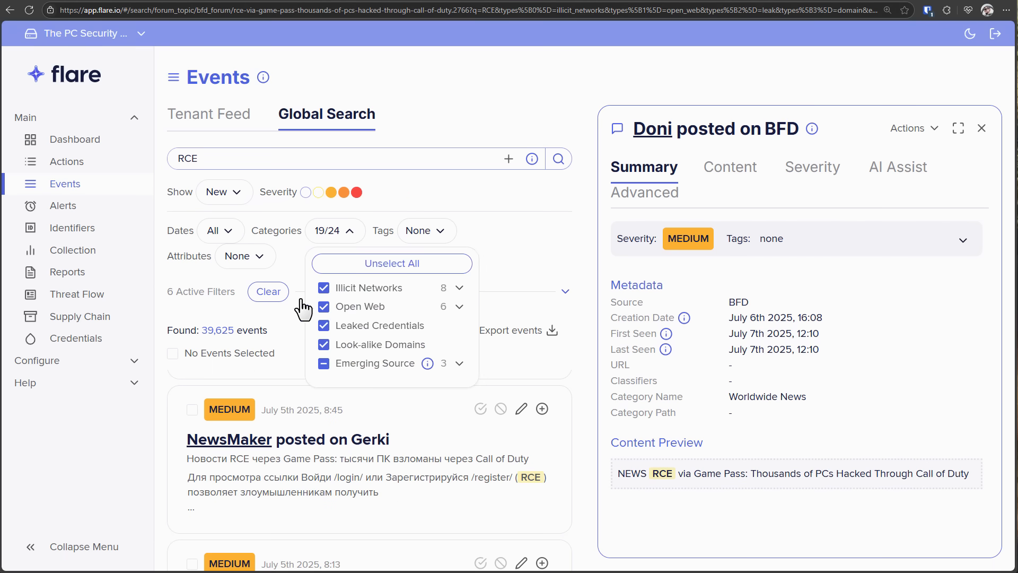
pyautogui.click(459, 288)
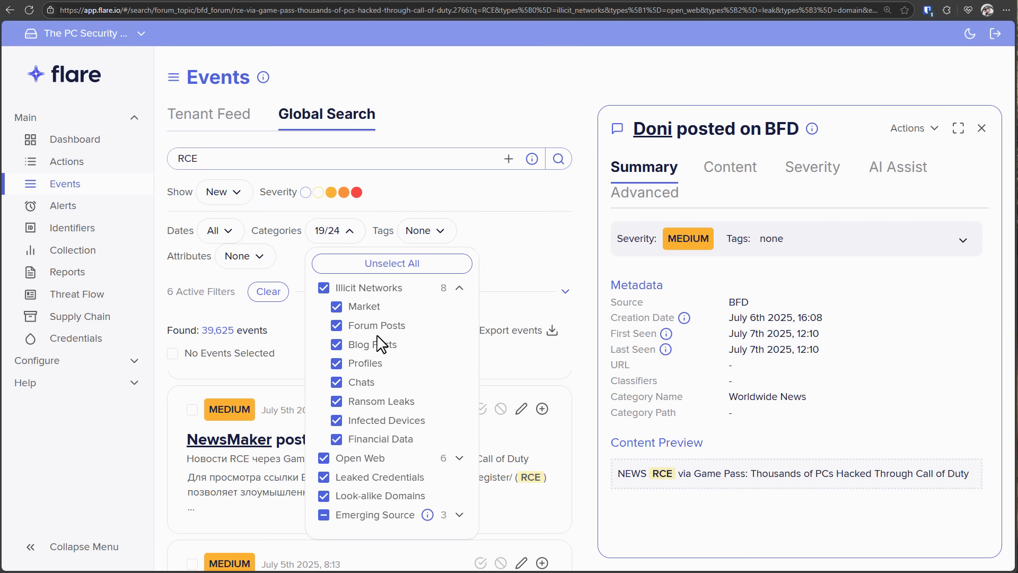
pyautogui.click(459, 287)
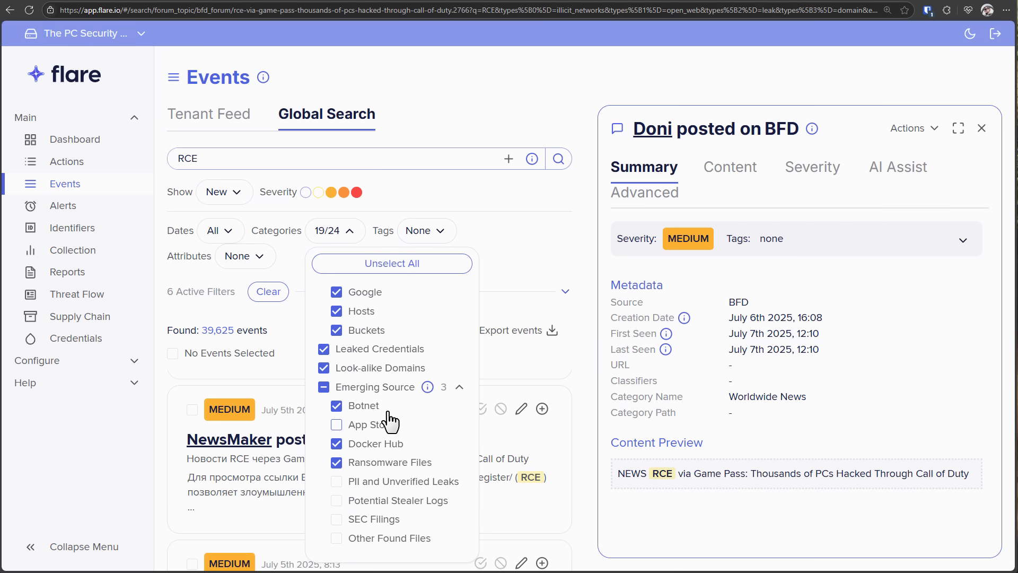
pyautogui.click(553, 384)
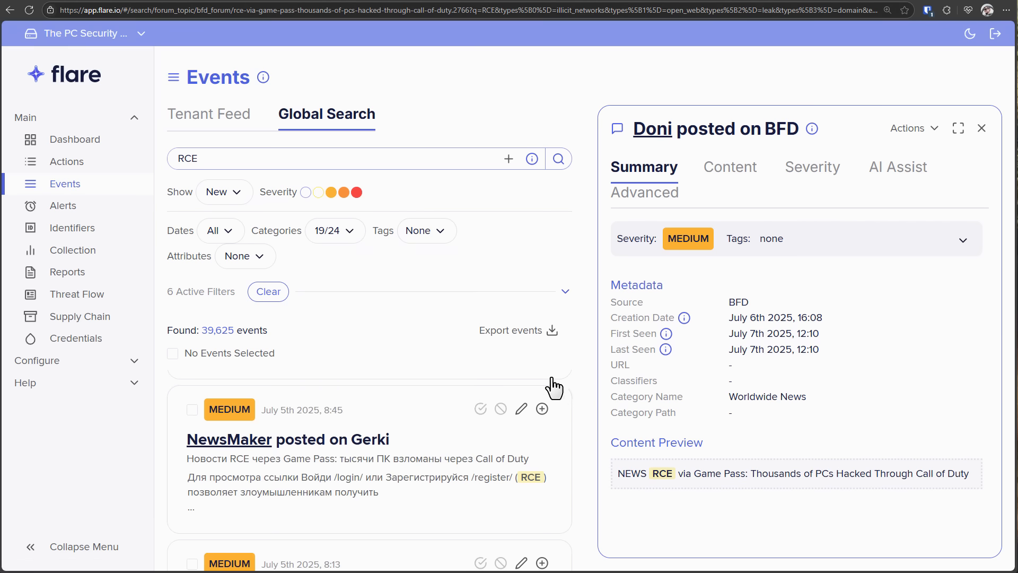
pyautogui.scroll(-3)
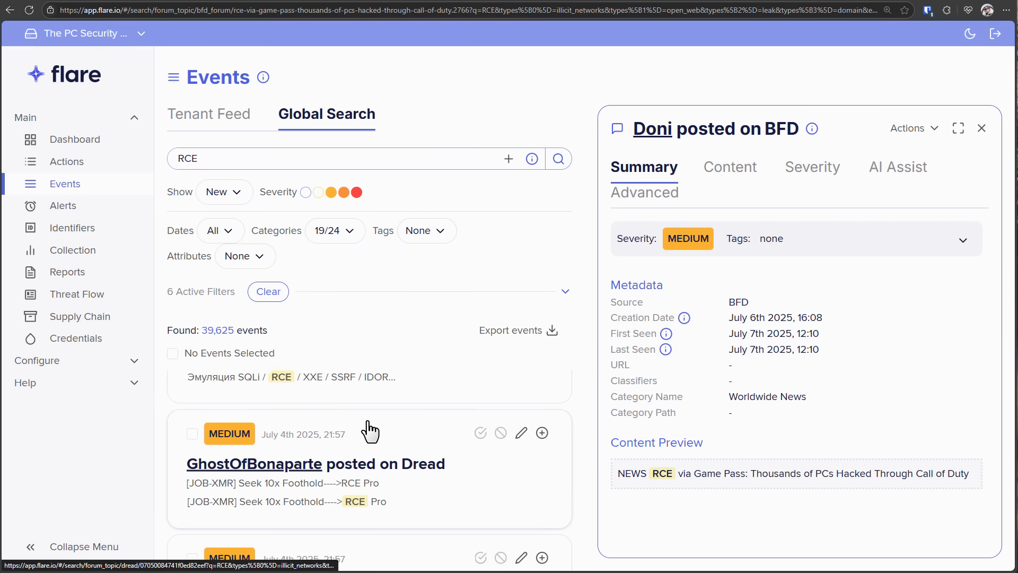
pyautogui.scroll(-3)
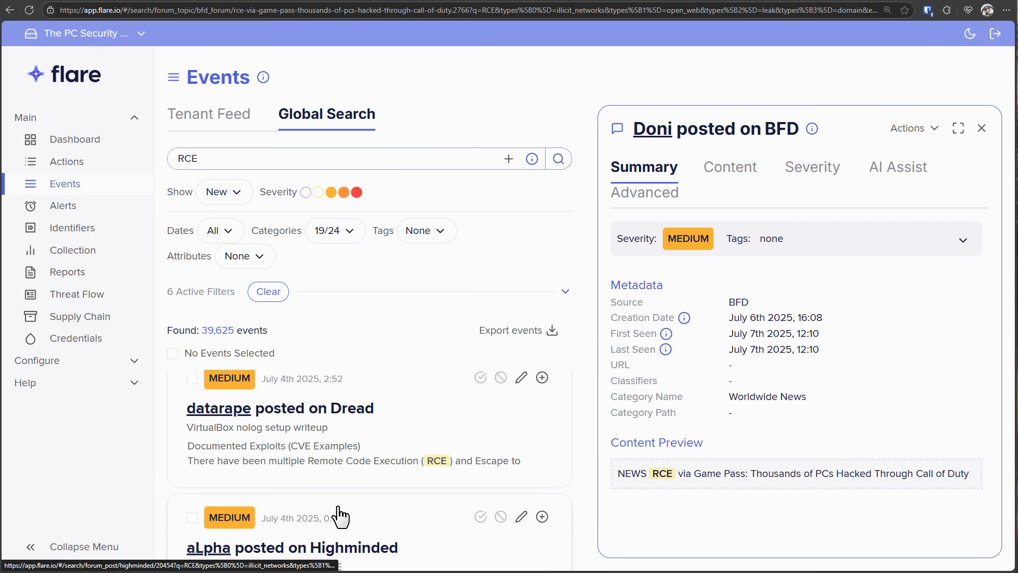
pyautogui.scroll(-3)
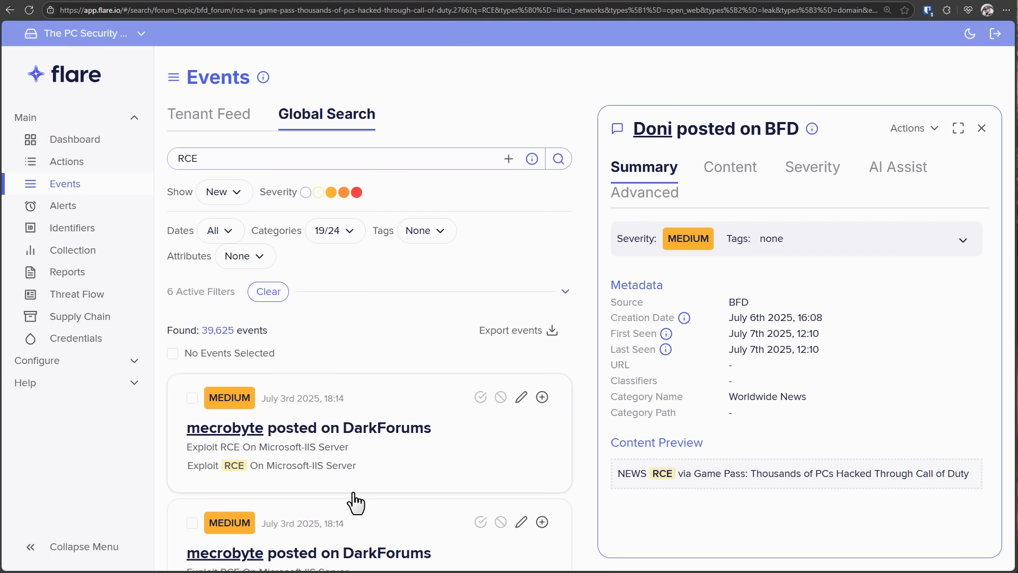
pyautogui.moveTo(440, 460)
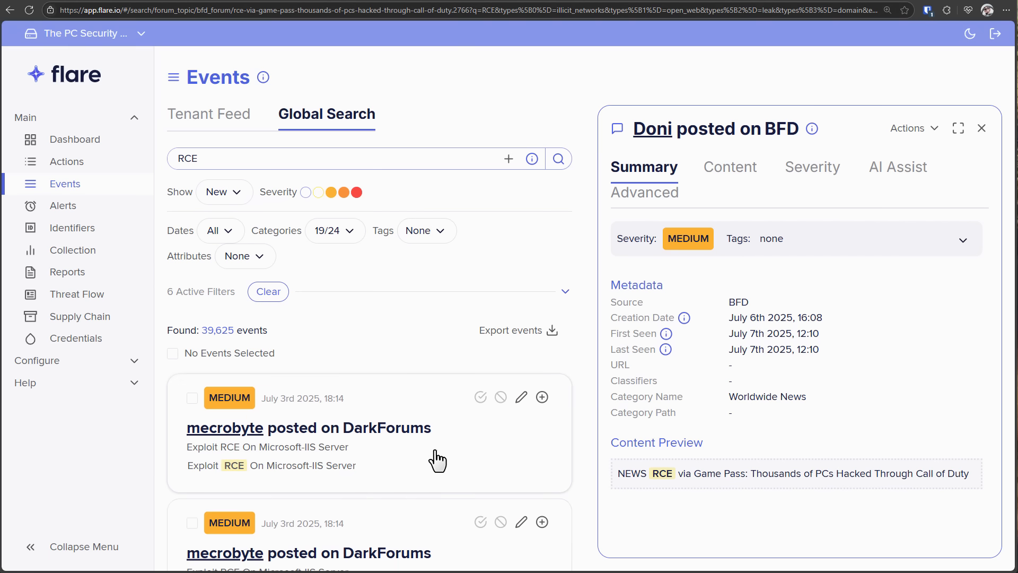
pyautogui.moveTo(450, 513)
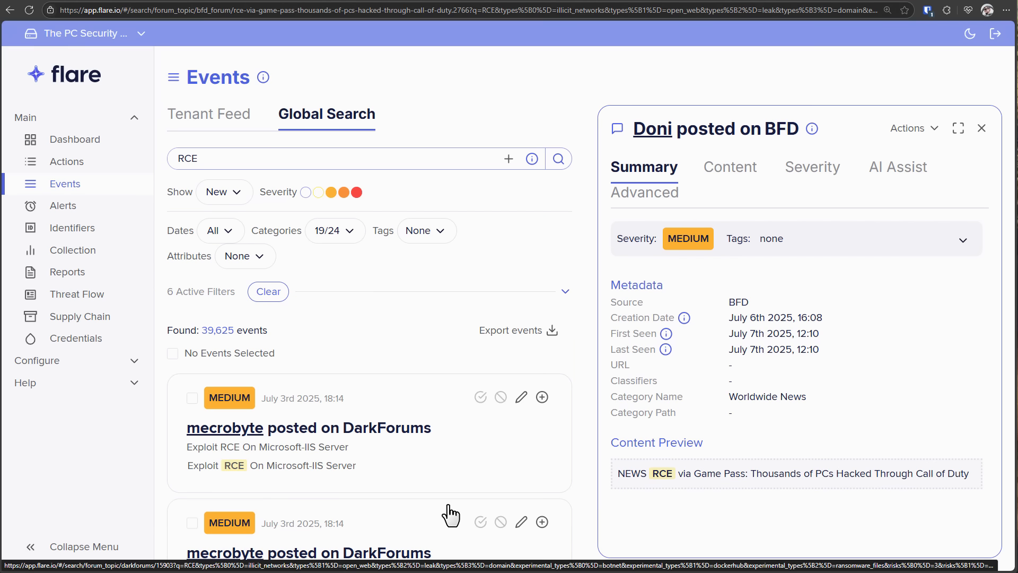
pyautogui.moveTo(630, 488)
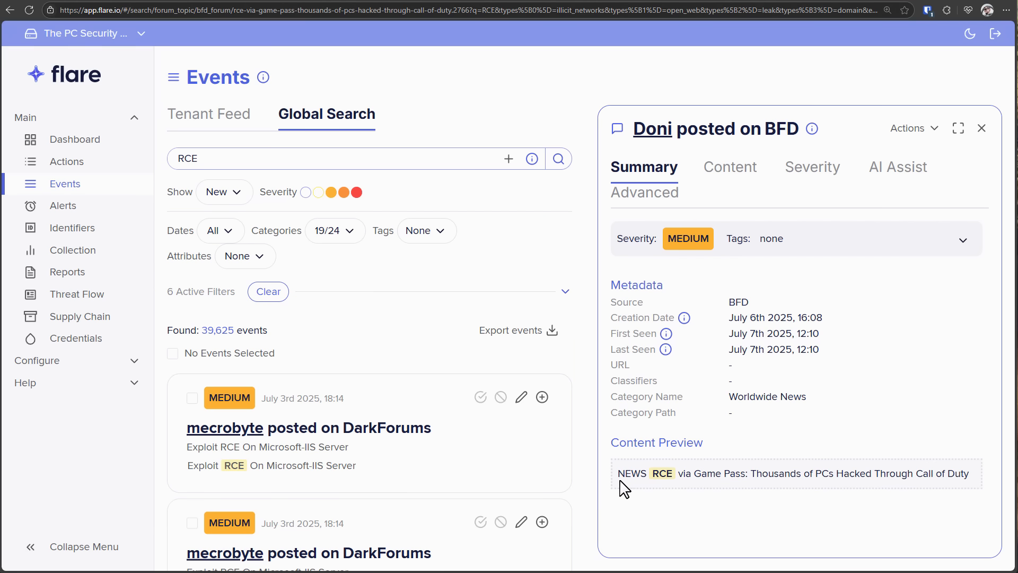
pyautogui.moveTo(125, 247)
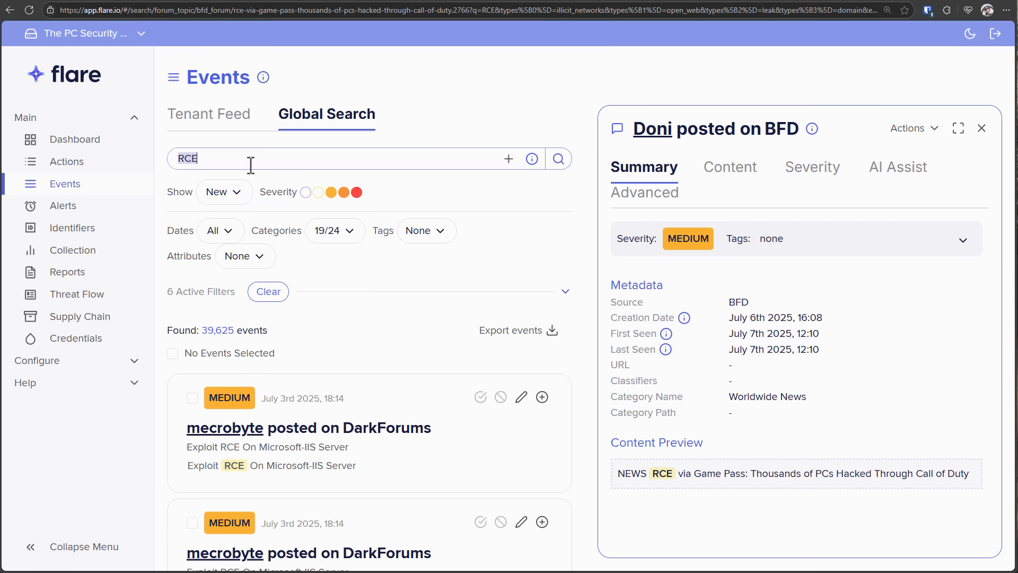
pyautogui.moveTo(350, 182)
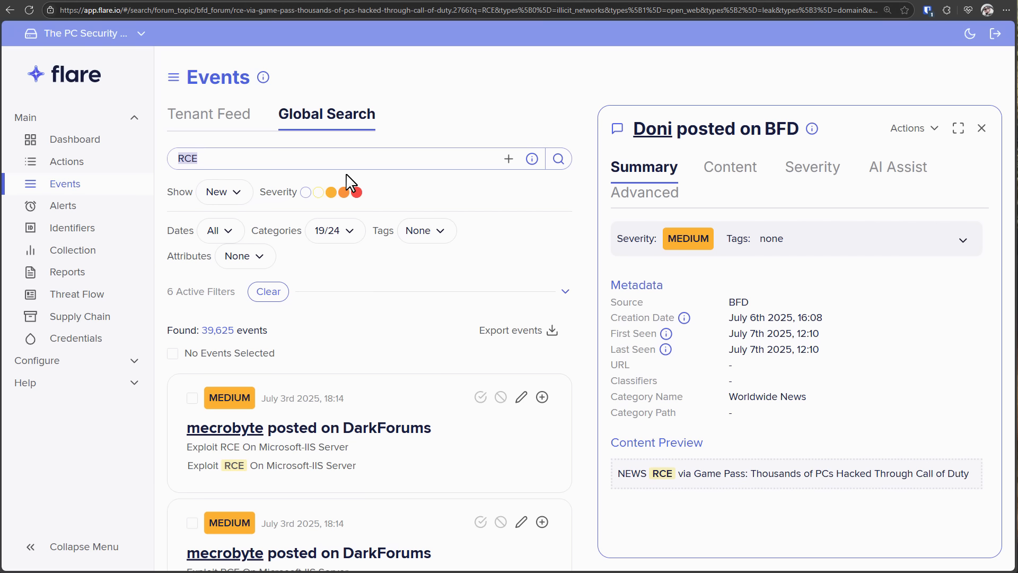
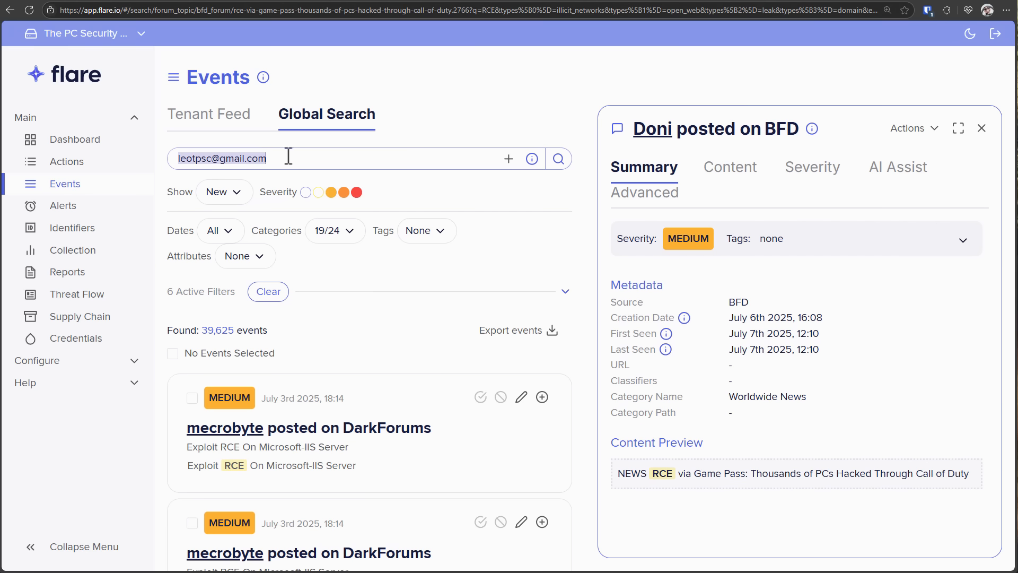